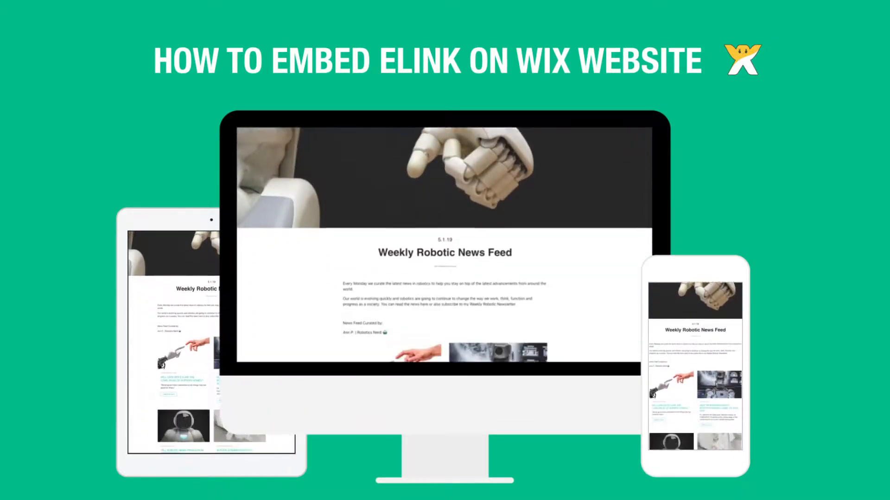
Scroll through the eLink.io dashboard before creating a post.
{"action": "scroll", "scroll_direction": "down", "scroll_amount": 3}
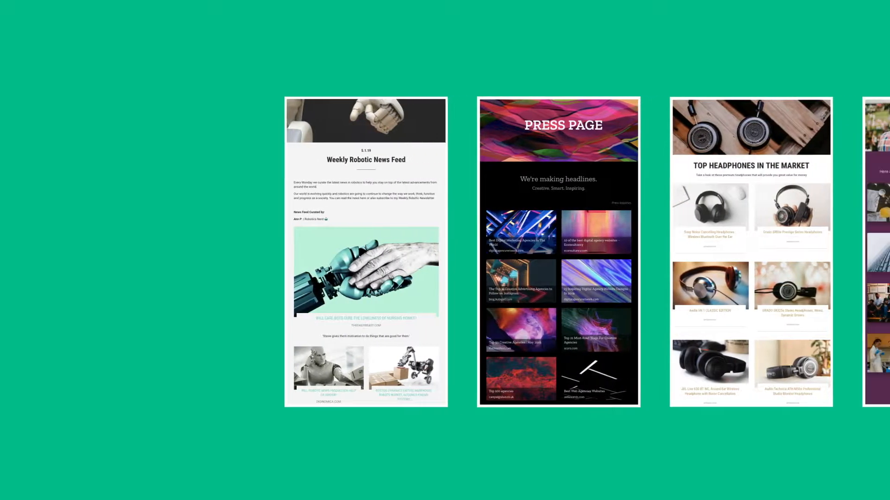
{"action": "scroll", "scroll_direction": "right", "scroll_amount": 3}
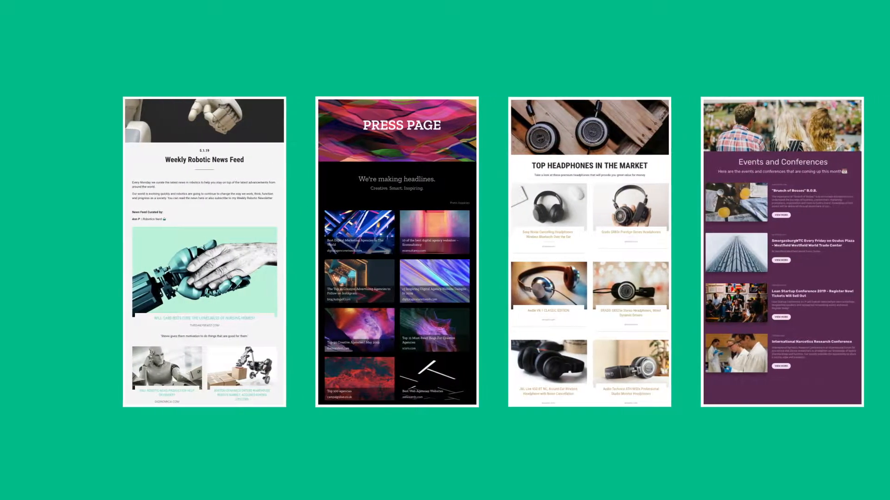
{"action": "scroll", "scroll_direction": "right", "scroll_amount": 3}
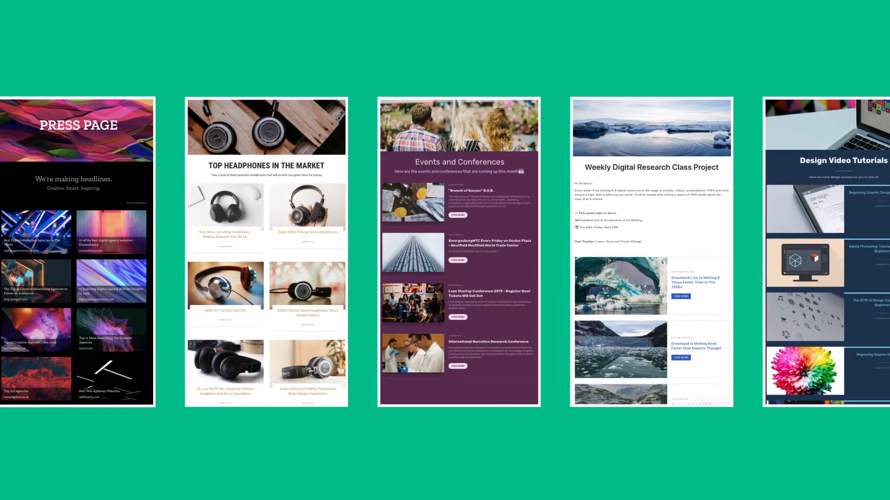
{"action": "scroll", "scroll_direction": "right", "scroll_amount": 3}
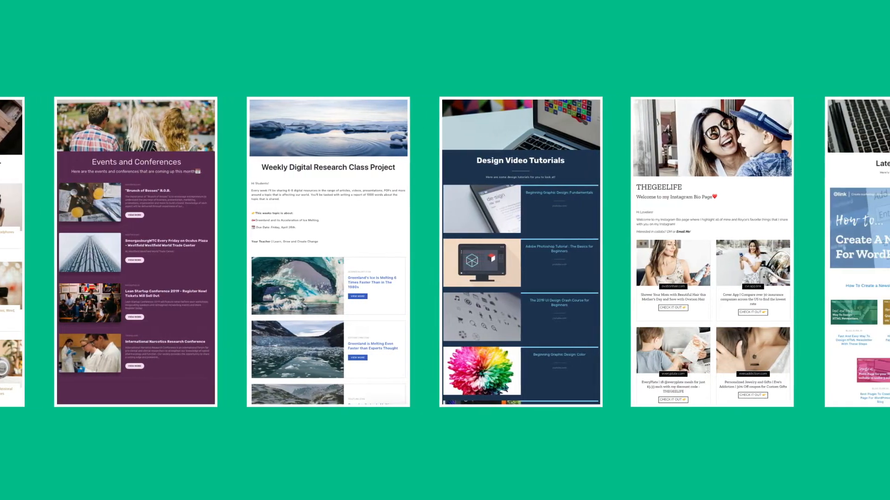
{"action": "scroll", "scroll_direction": "right", "scroll_amount": 3}
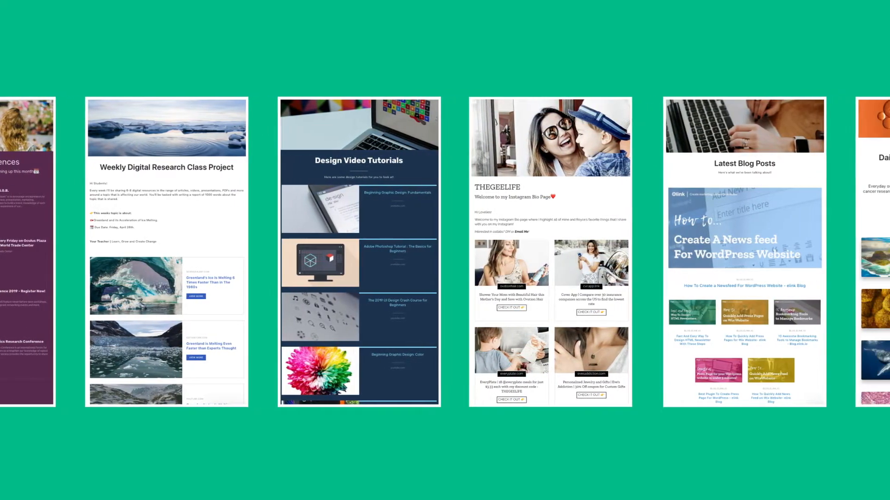
{"action": "scroll", "scroll_direction": "right", "scroll_amount": 3}
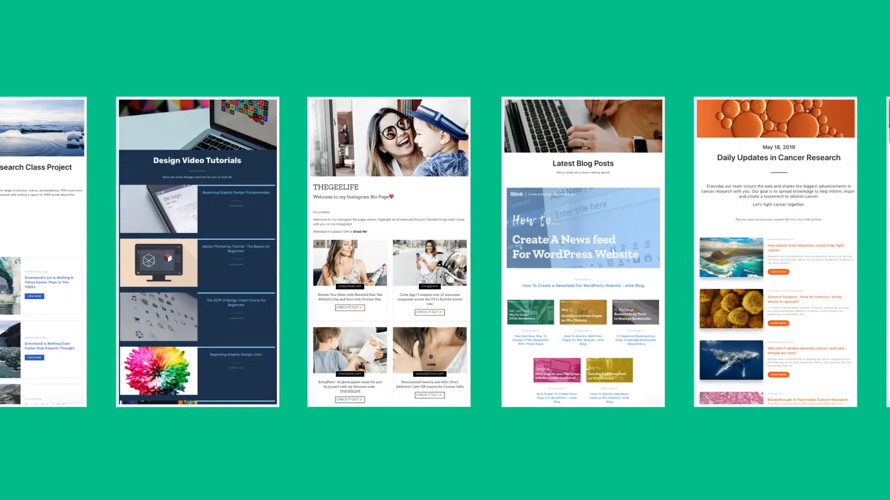
{"action": "scroll", "scroll_direction": "right", "scroll_amount": 3}
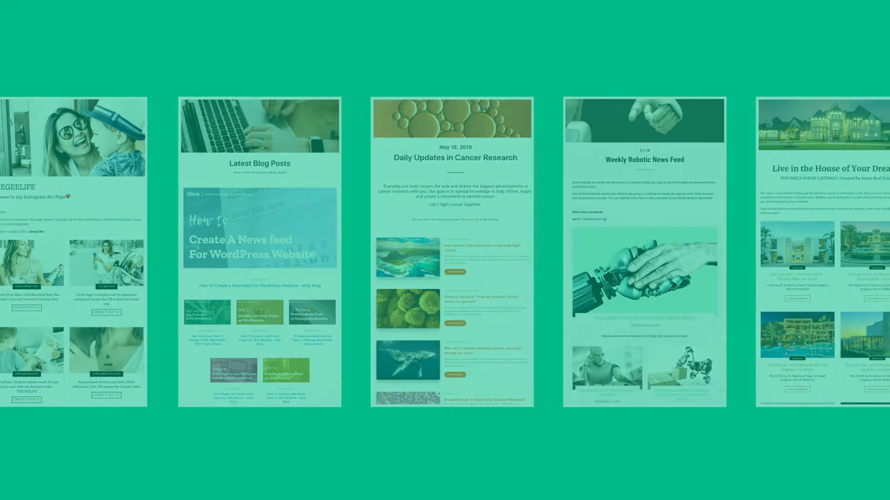
Create a new post, preview the News Feed template, then choose Start From Scratch.
{"action": "left_click", "coordinate": [686, 91]}
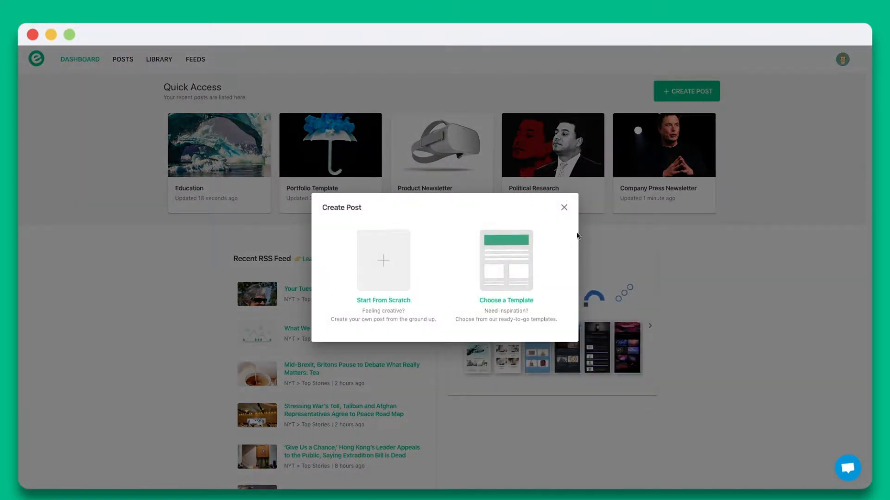
{"action": "left_click", "coordinate": [505, 273]}
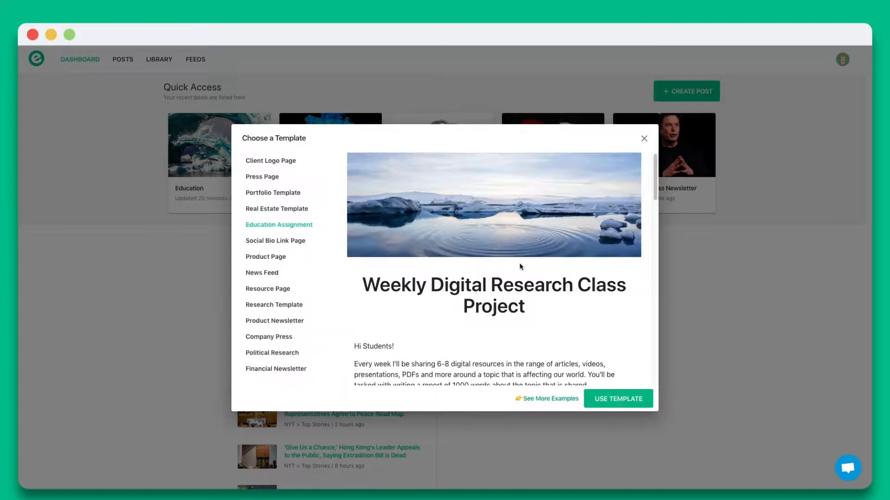
{"action": "mouse_move", "coordinate": [262, 273]}
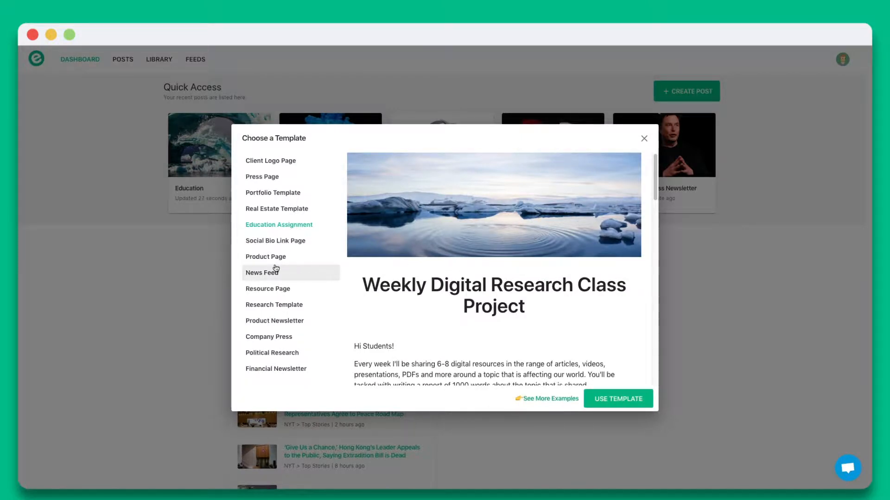
{"action": "left_click", "coordinate": [262, 272]}
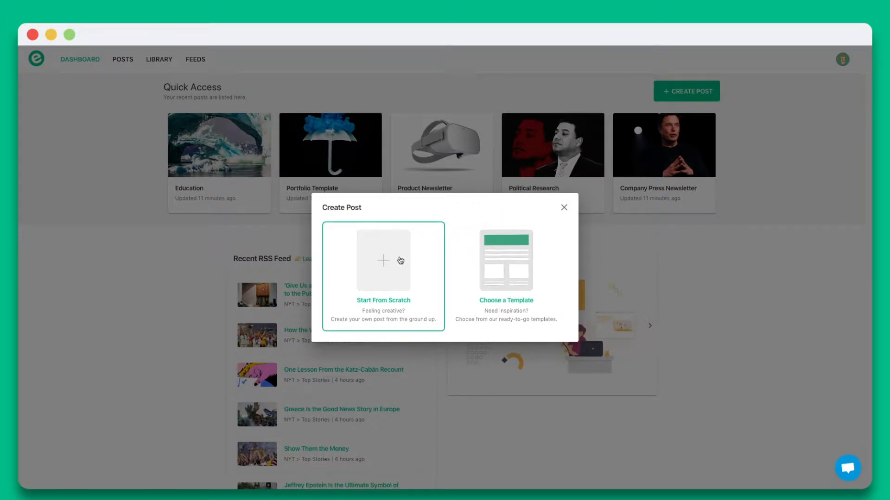
{"action": "left_click", "coordinate": [383, 278]}
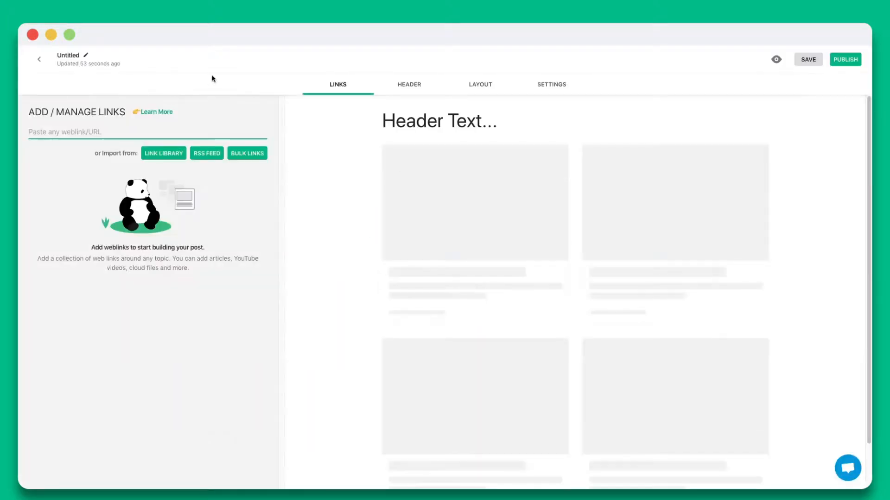
Add the nasa.gov 'space in all 50 states' and 'first rover on the red planet' article links.
{"action": "type", "text": "https://www.nasa.gov/feature/jpl/nasa-has-space-in-all-50-states"}
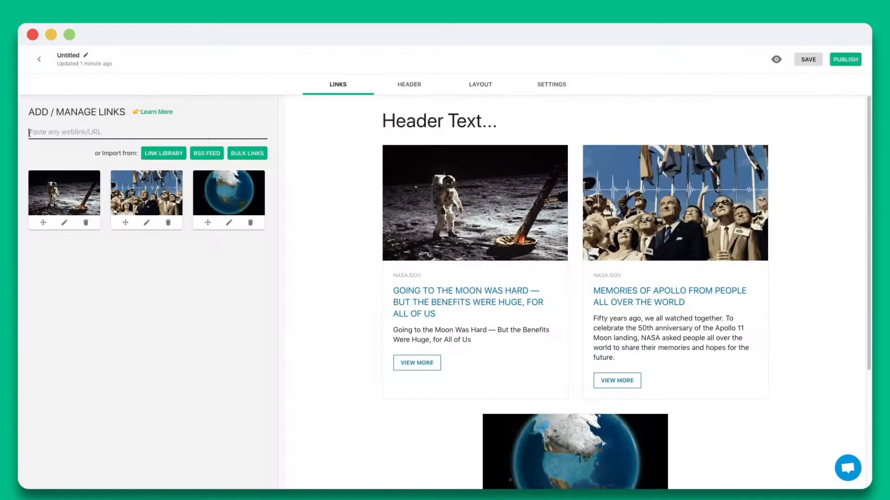
{"action": "type", "text": "https://www.nasa.gov/image-feature/nasas-first-rover-on-the-red-planet"}
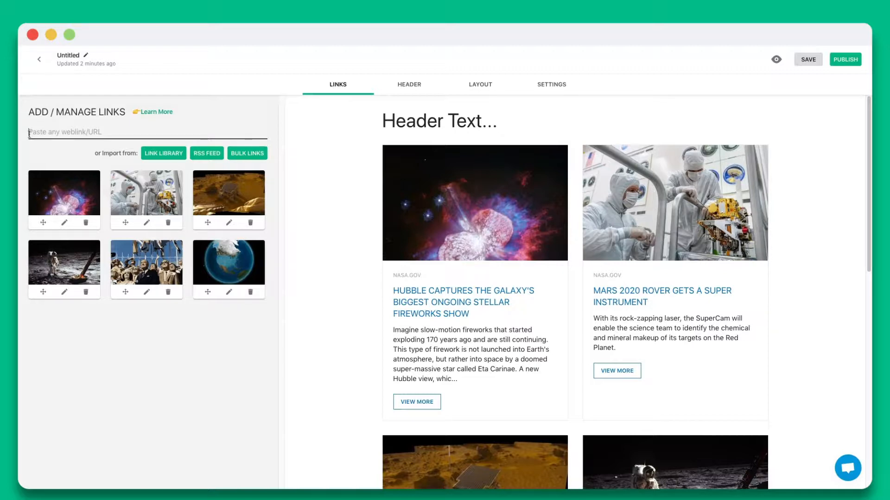
Recrop the Hubble fireworks link's thumbnail, save it, and go to the content library.
{"action": "left_click", "coordinate": [64, 223]}
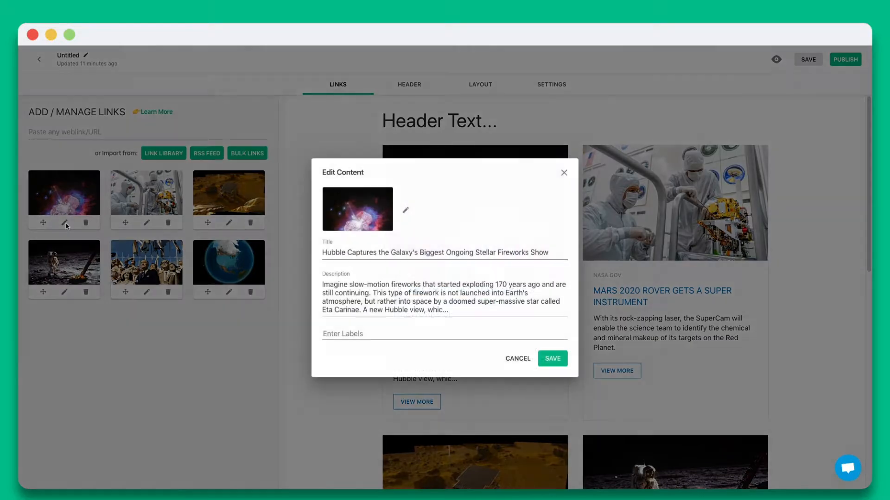
{"action": "left_click", "coordinate": [444, 252]}
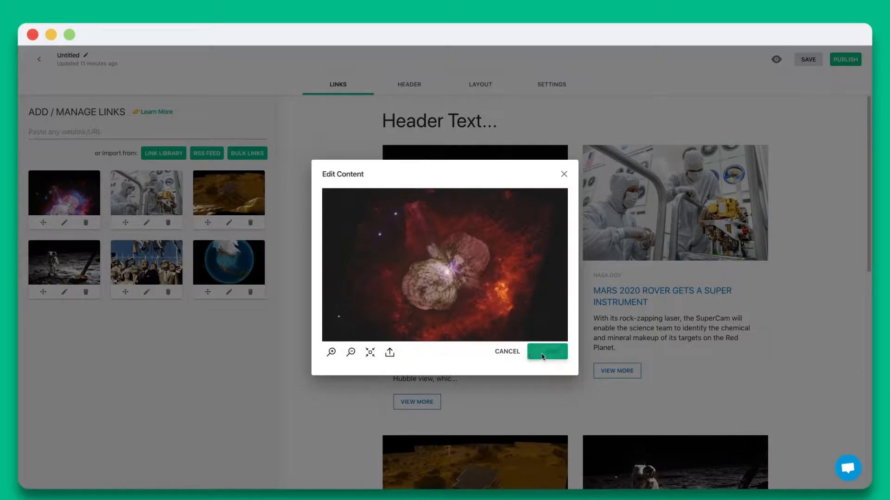
{"action": "left_click", "coordinate": [547, 352]}
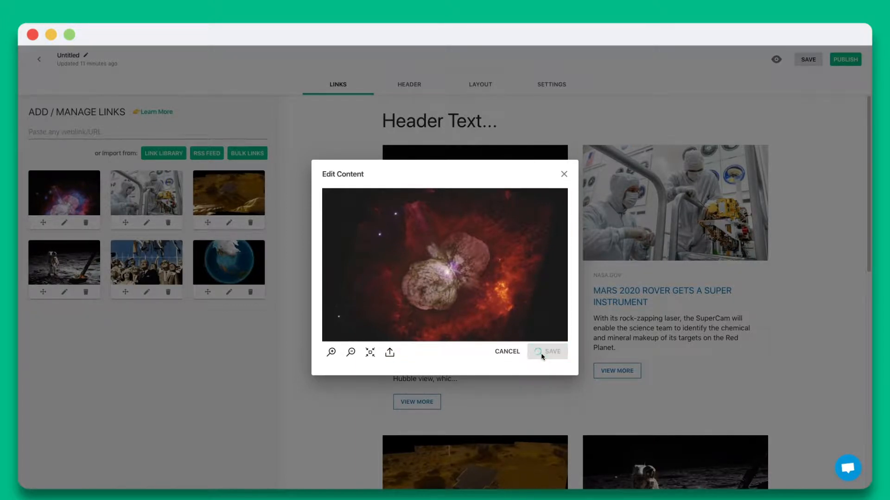
{"action": "left_click", "coordinate": [546, 351]}
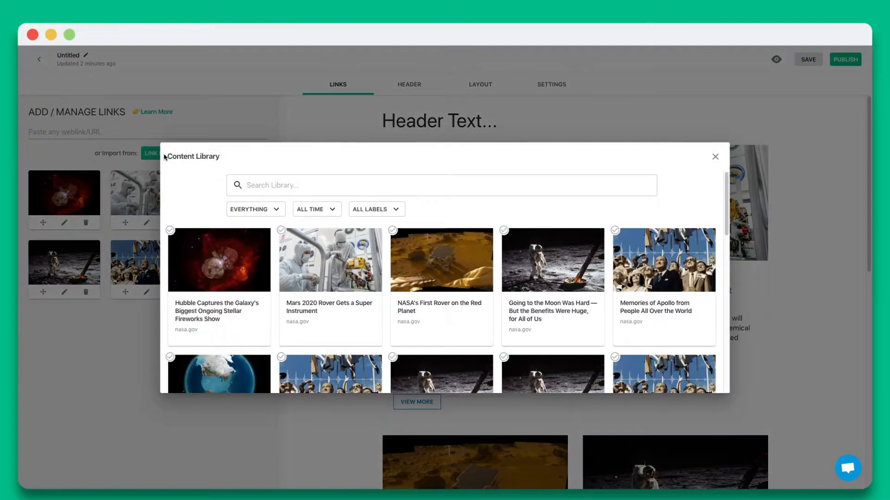
Close the Content Library, view the saved NASA RSS feeds, then close the Feeds dialog.
{"action": "left_click", "coordinate": [715, 157]}
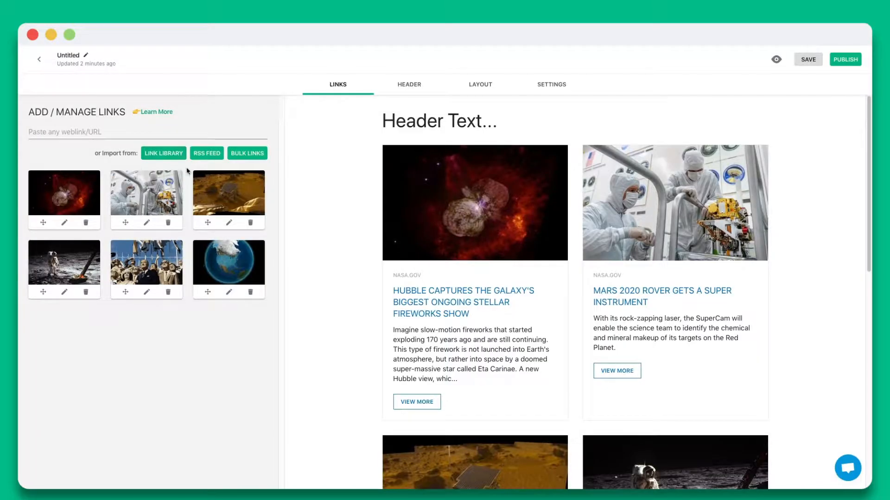
{"action": "left_click", "coordinate": [206, 153]}
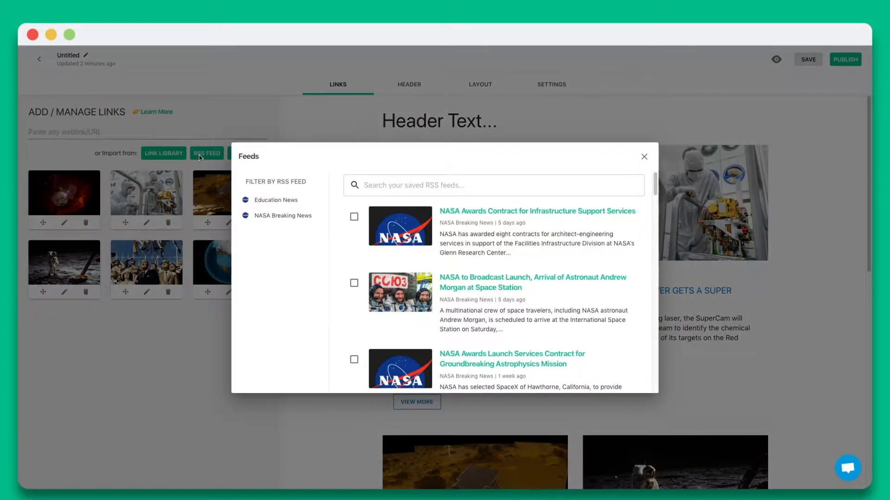
{"action": "left_click", "coordinate": [644, 157]}
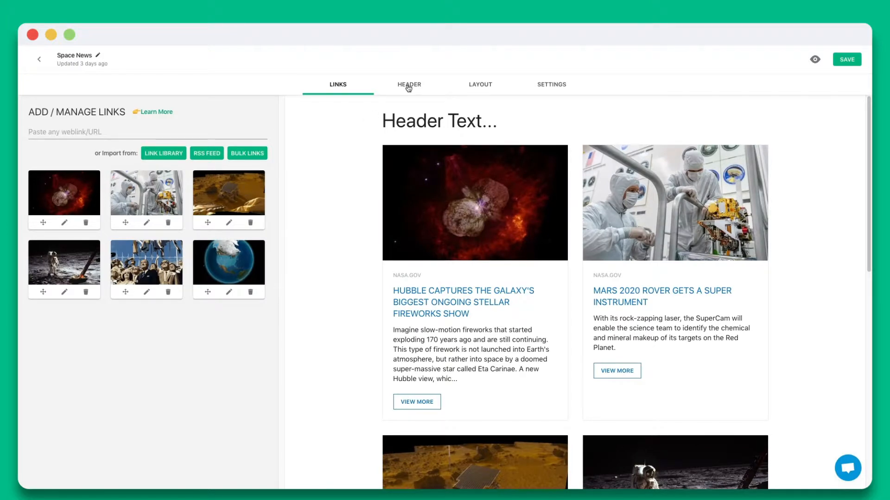
Title the header 'Space News', keep the astronaut image and include the creator profile.
{"action": "left_click", "coordinate": [409, 85]}
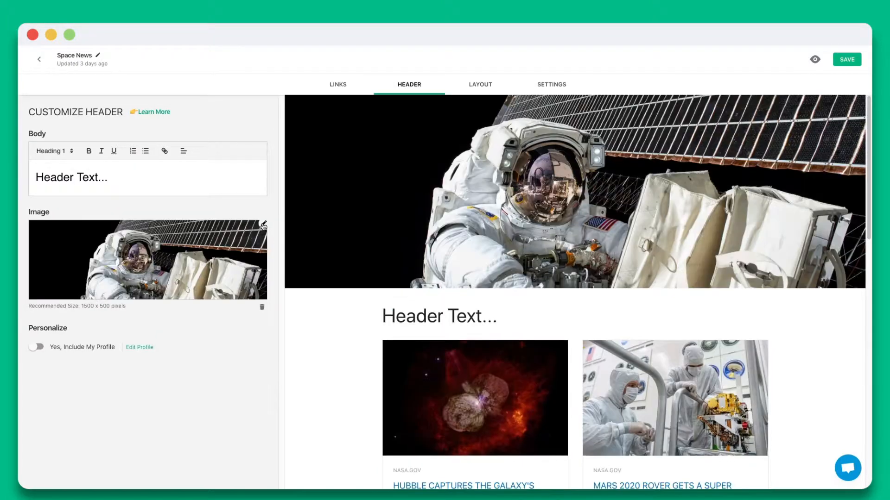
{"action": "type", "text": "Space News"}
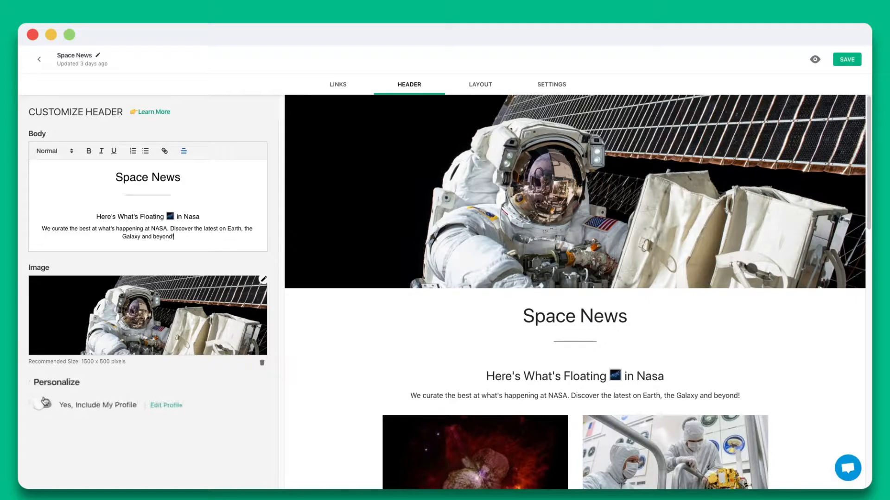
{"action": "left_click", "coordinate": [49, 405]}
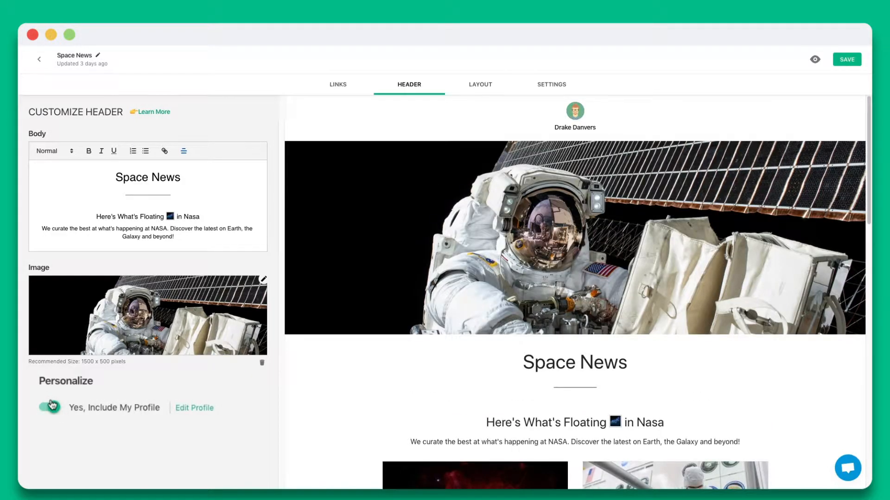
{"action": "left_click", "coordinate": [480, 84]}
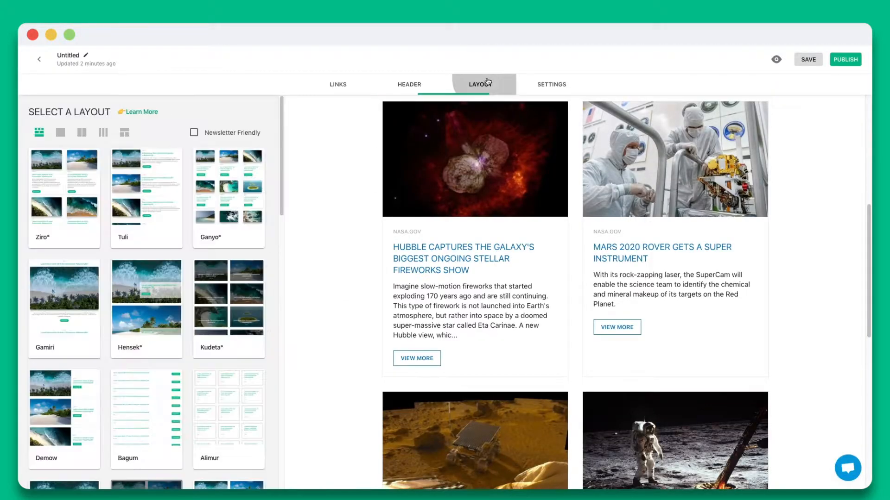
Try the Ziro and Tuli layouts, then apply the Semniyak grid layout to the cards.
{"action": "left_click", "coordinate": [64, 195]}
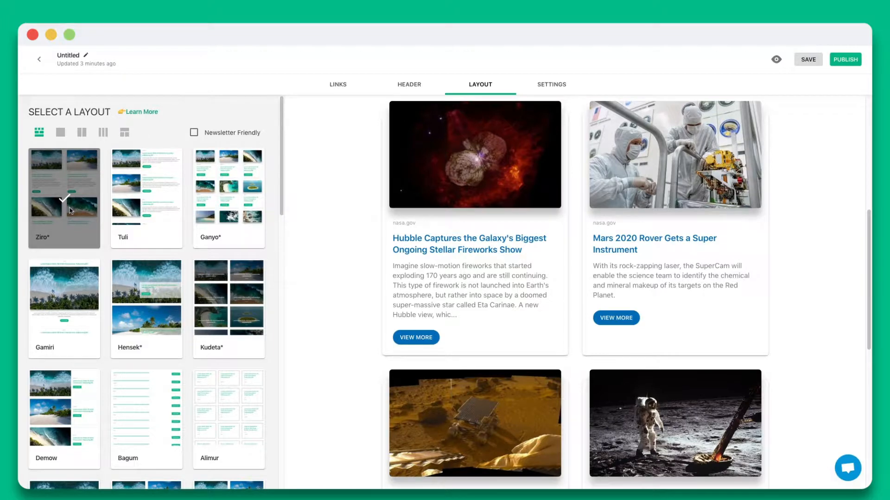
{"action": "left_click", "coordinate": [146, 197]}
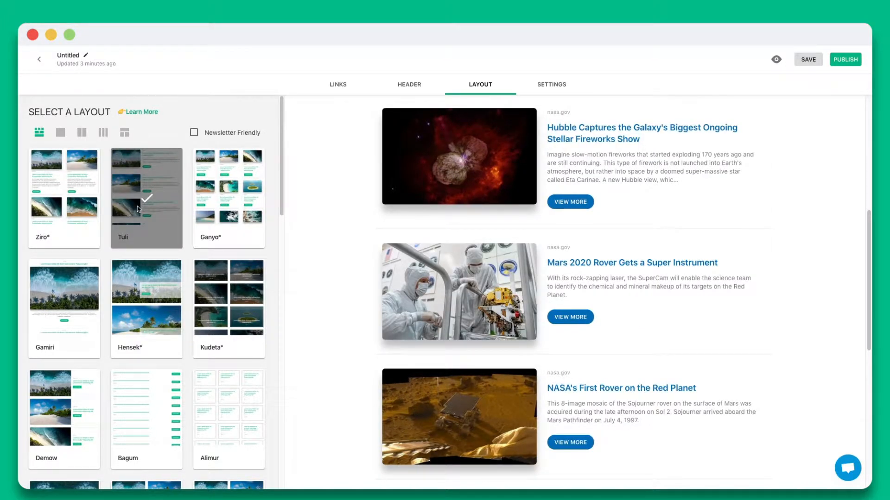
{"action": "scroll", "scroll_direction": "down", "scroll_amount": 3}
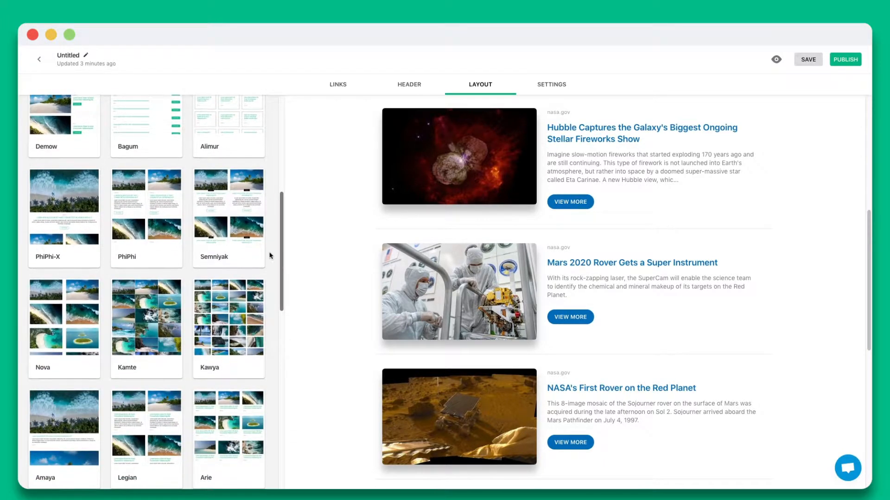
{"action": "left_click", "coordinate": [228, 203]}
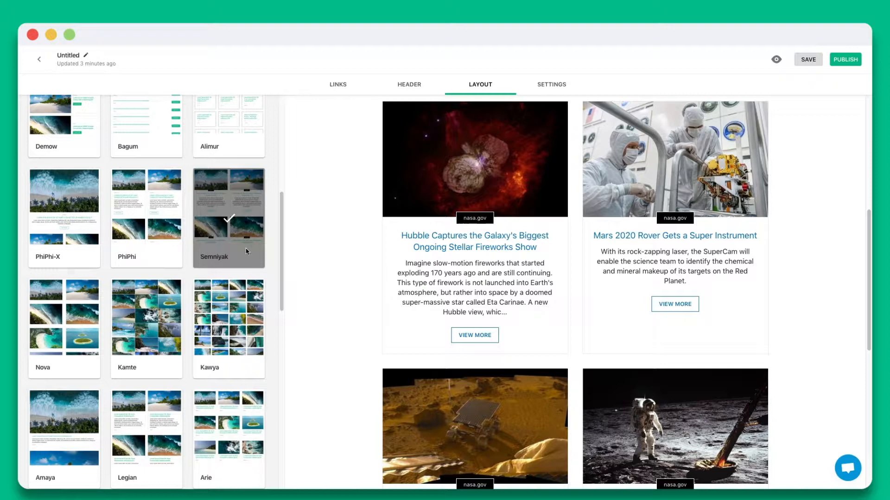
{"action": "left_click", "coordinate": [551, 85]}
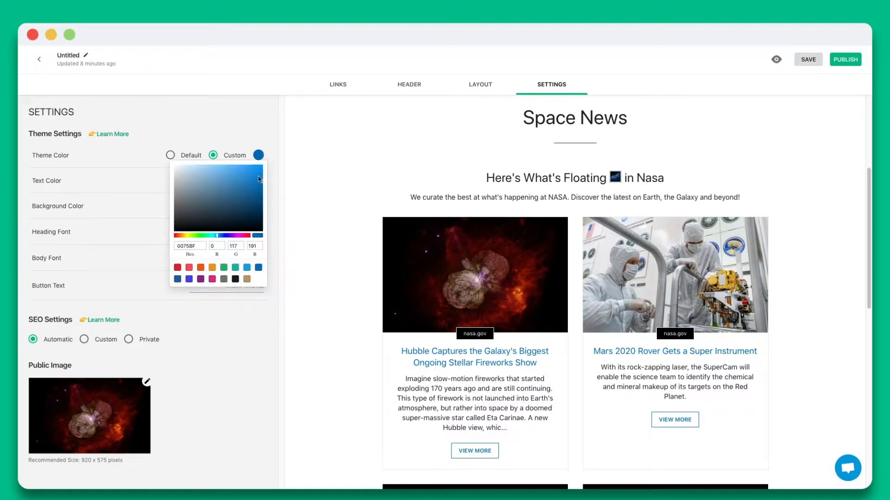
Choose a heading font for the page from the Heading Font dropdown.
{"action": "left_click", "coordinate": [232, 230]}
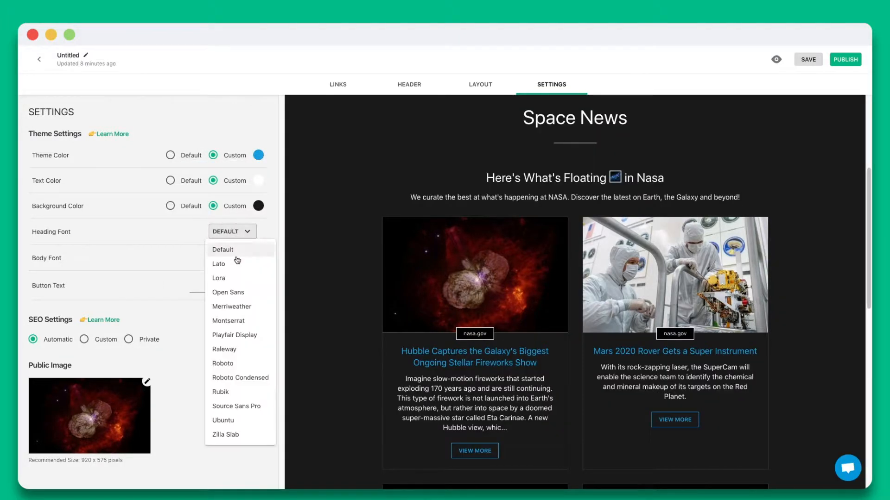
{"action": "left_click", "coordinate": [218, 278]}
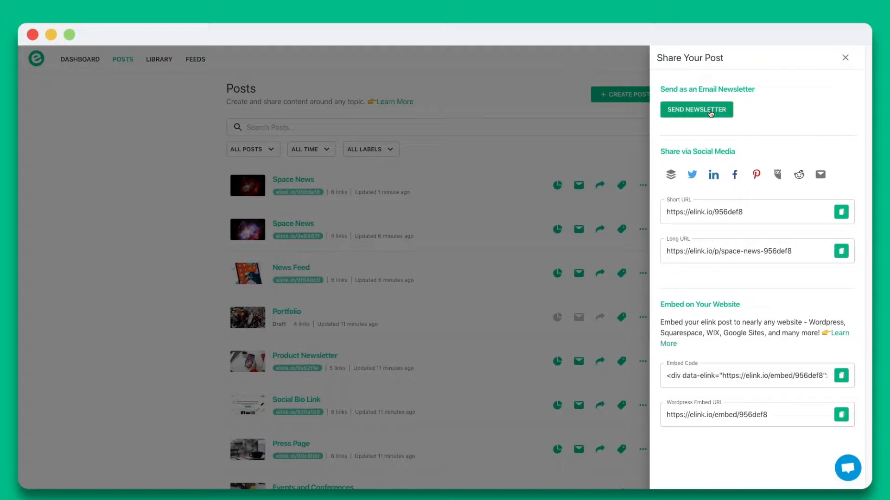
Review the Send Newsletter export options for the Space News post.
{"action": "left_click", "coordinate": [696, 110]}
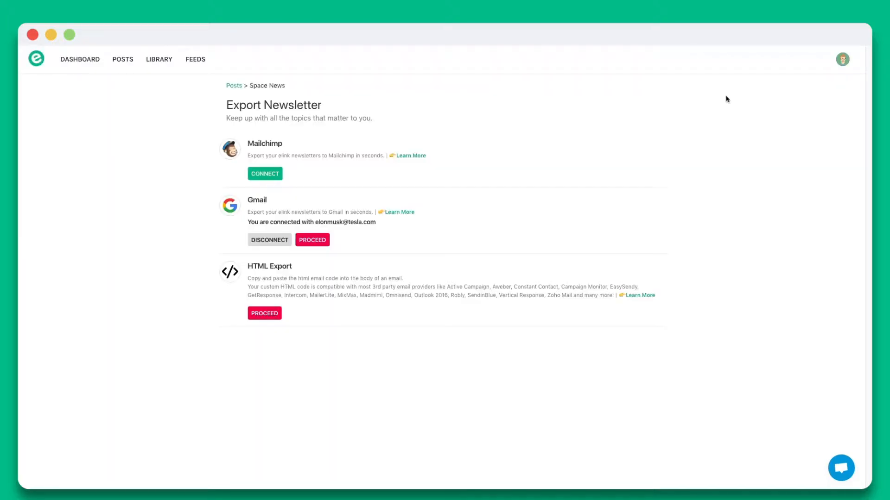
{"action": "mouse_move", "coordinate": [352, 151]}
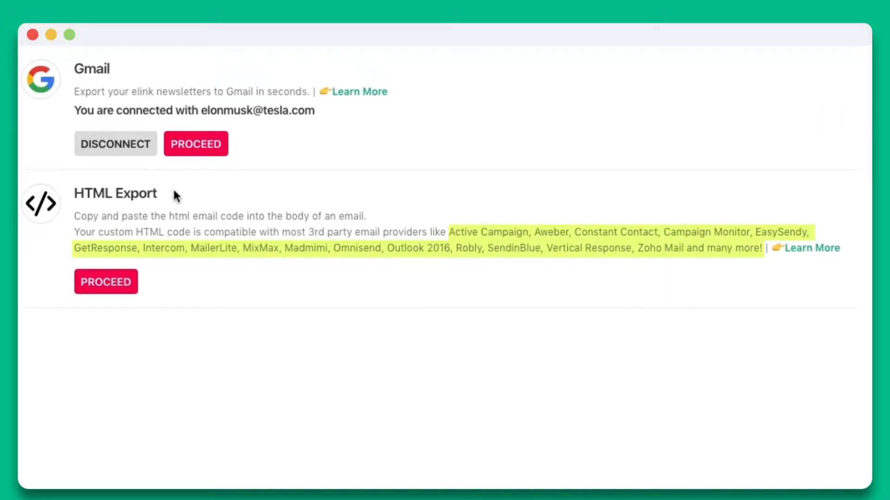
{"action": "scroll", "scroll_direction": "up", "scroll_amount": 3}
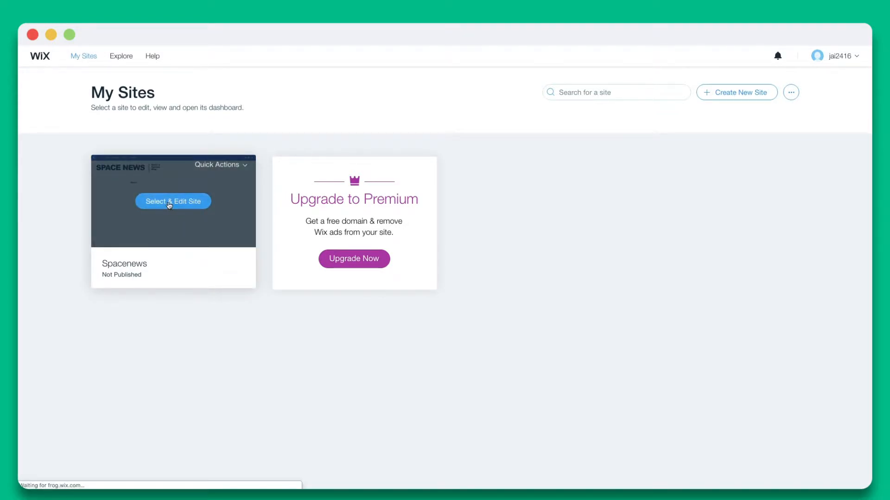
Open the Spacenews site in Wix My Sites and launch Edit Site from Site Actions.
{"action": "left_click", "coordinate": [172, 201]}
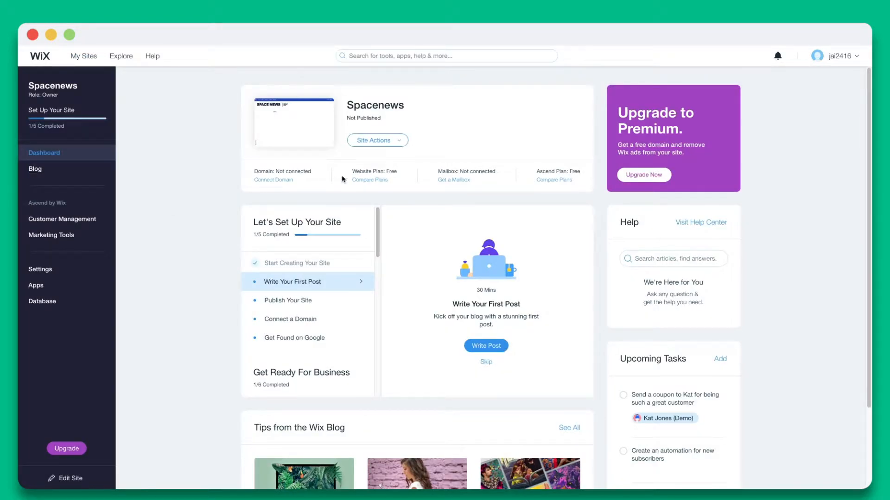
{"action": "left_click", "coordinate": [377, 140]}
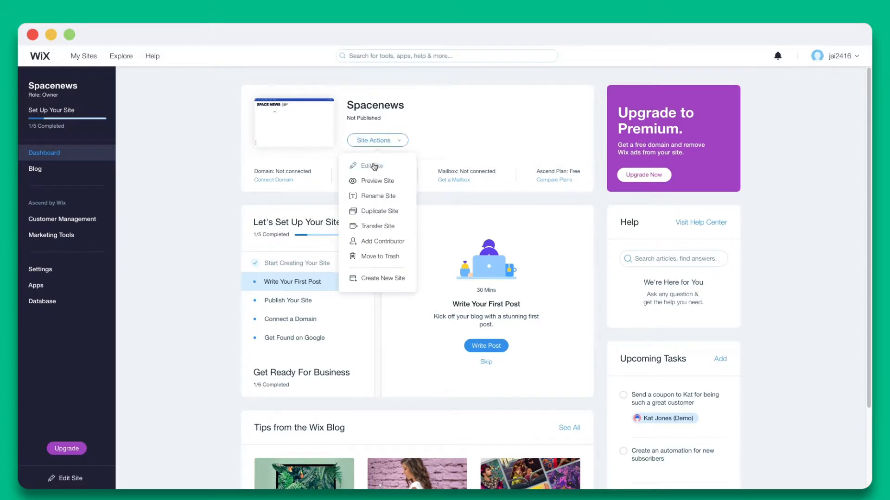
{"action": "left_click", "coordinate": [369, 166]}
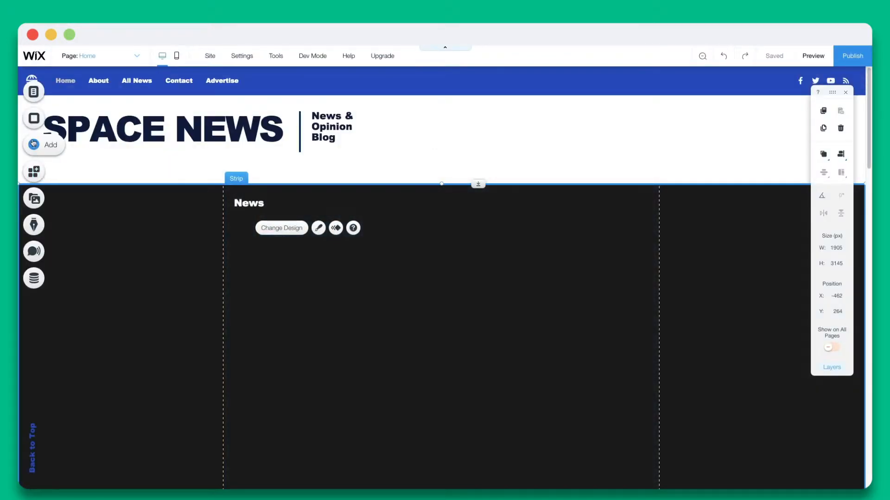
Add an HTML iframe embed element below the News heading via Add > More > Embeds.
{"action": "left_click", "coordinate": [33, 144]}
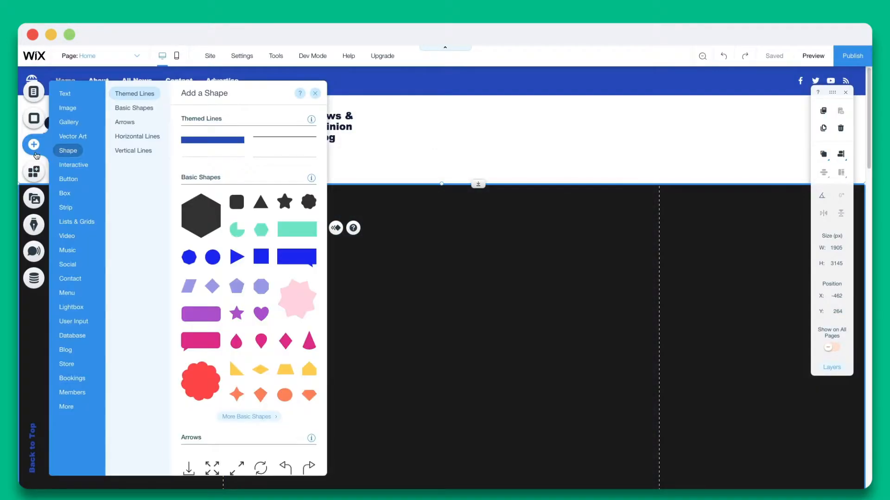
{"action": "left_click", "coordinate": [66, 407]}
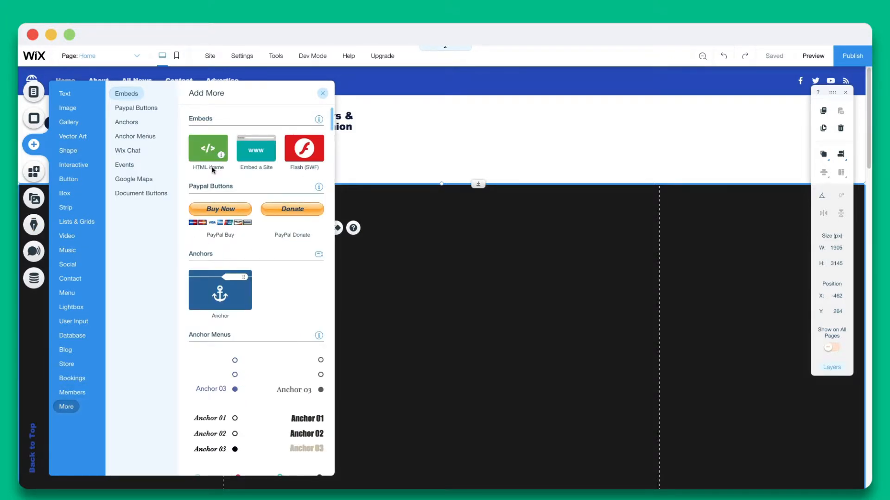
{"action": "left_click", "coordinate": [208, 151]}
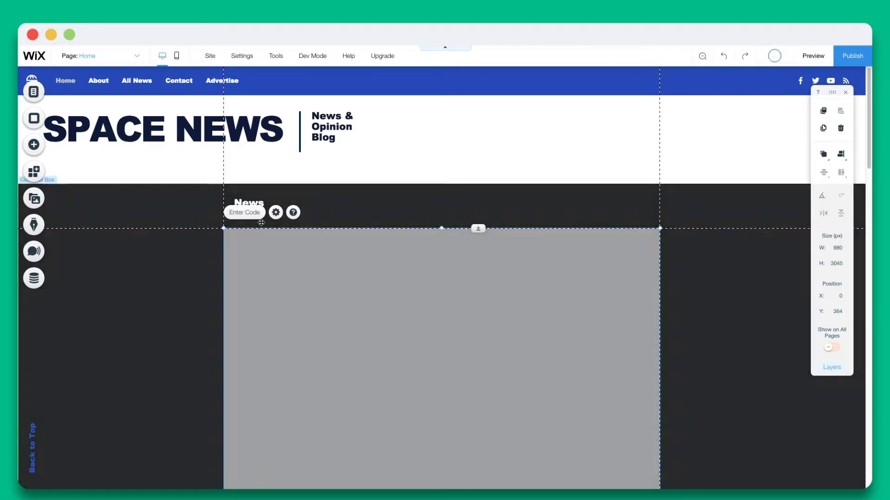
Paste the eLink Space News embed code into the embed's Code field and apply it.
{"action": "left_click", "coordinate": [276, 212]}
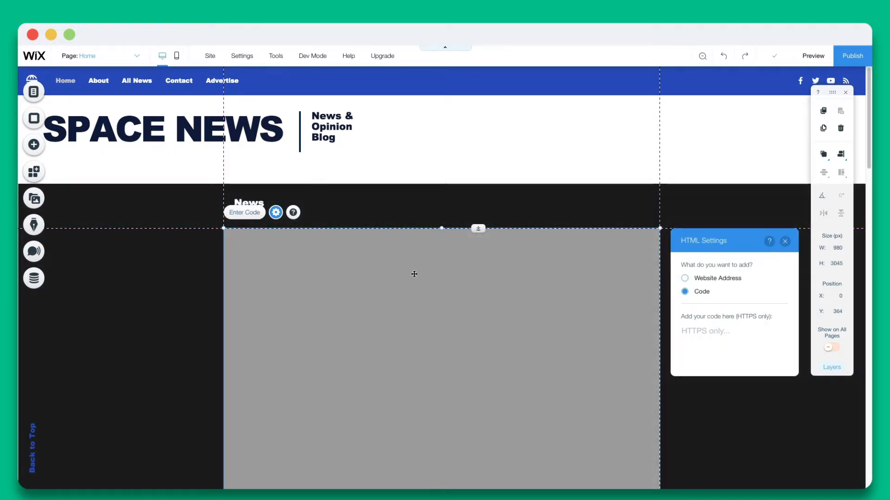
{"action": "left_click", "coordinate": [733, 332]}
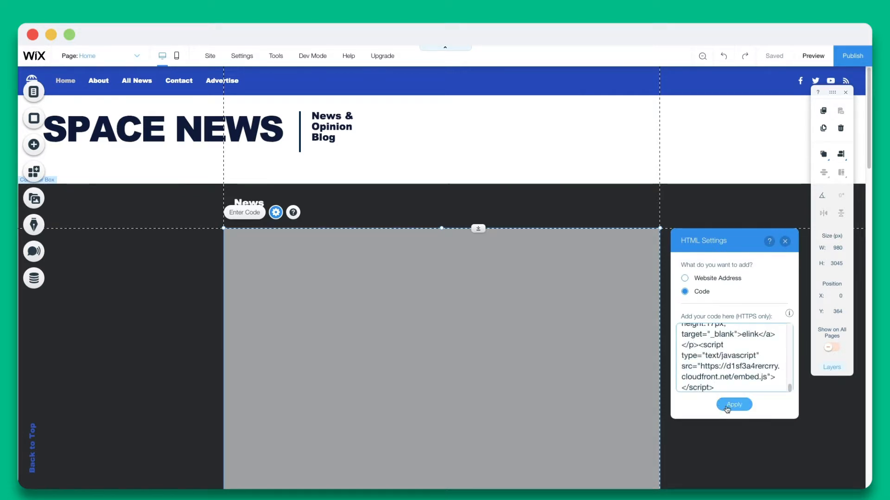
{"action": "left_click", "coordinate": [734, 405]}
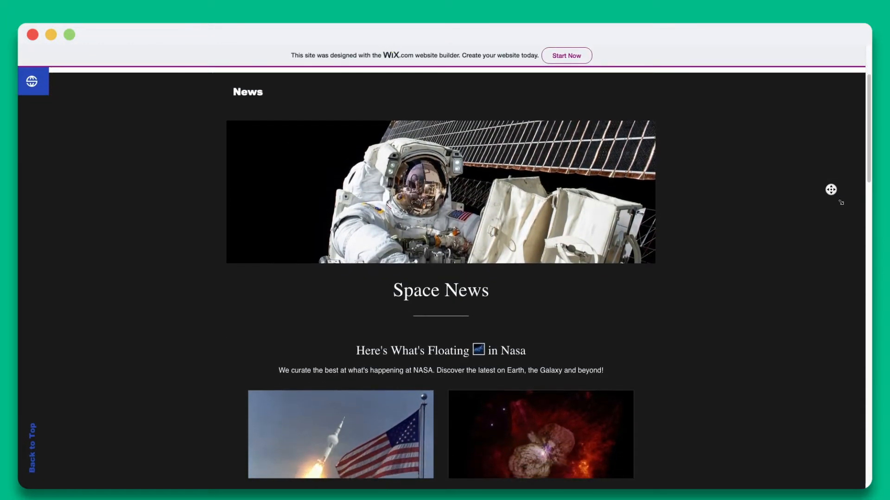
Scroll the previewed Space News embed through all NASA cards and open the moon-landing math article.
{"action": "scroll", "scroll_direction": "down", "scroll_amount": 3}
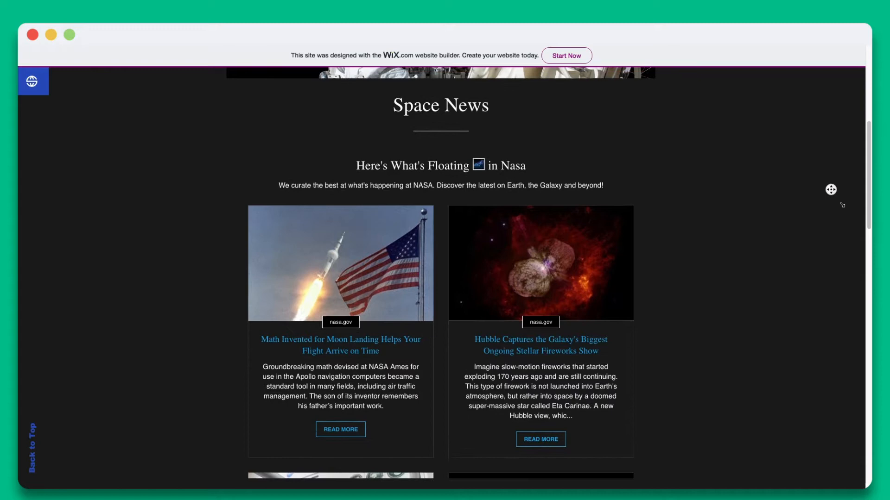
{"action": "scroll", "scroll_direction": "down", "scroll_amount": 3}
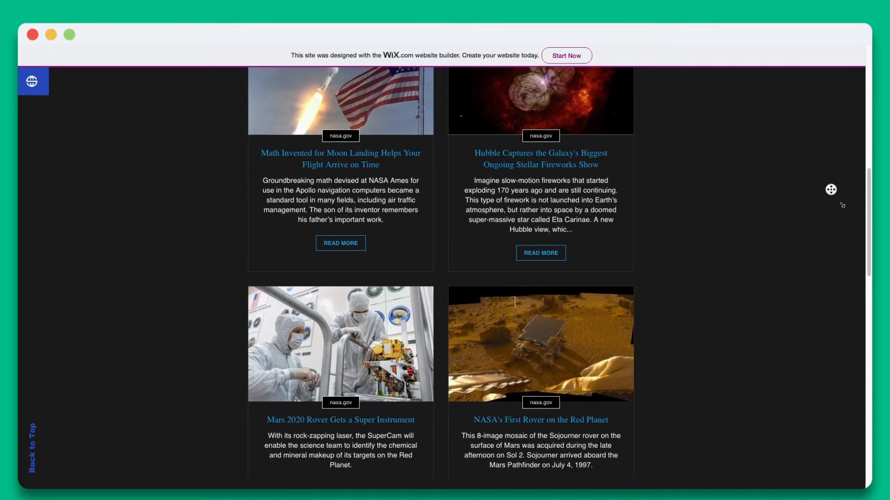
{"action": "scroll", "scroll_direction": "down", "scroll_amount": 3}
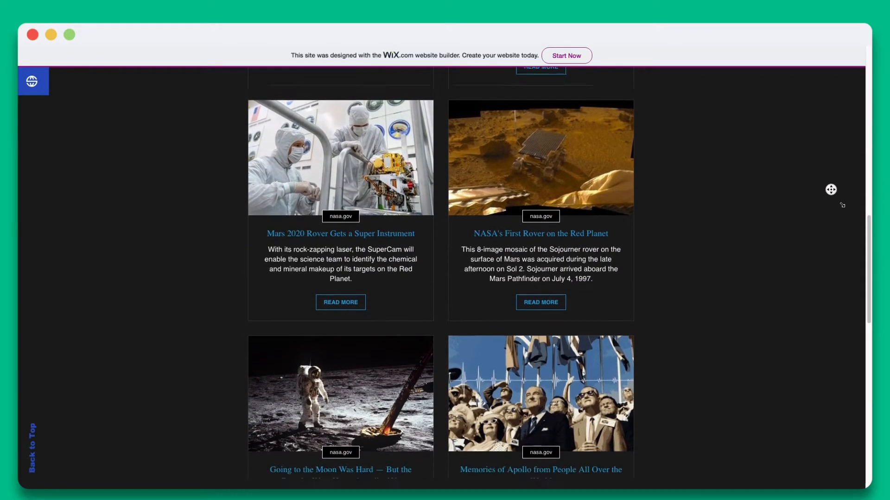
{"action": "scroll", "scroll_direction": "down", "scroll_amount": 3}
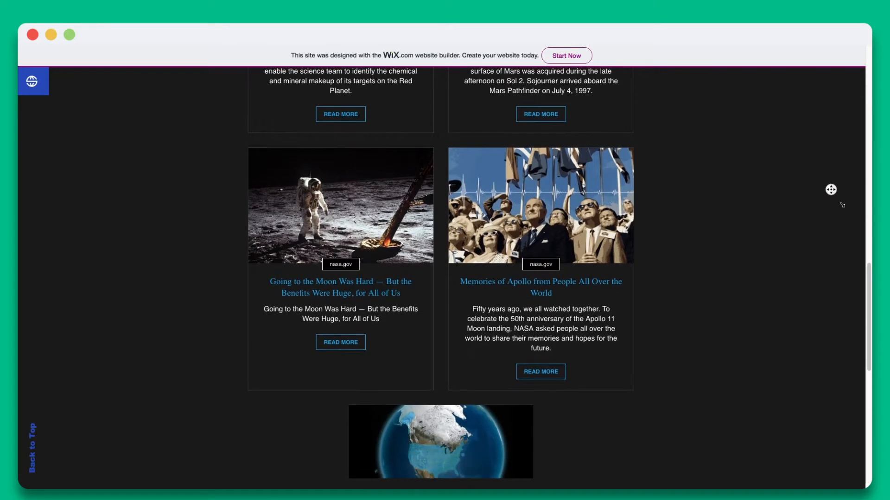
{"action": "scroll", "scroll_direction": "down", "scroll_amount": 3}
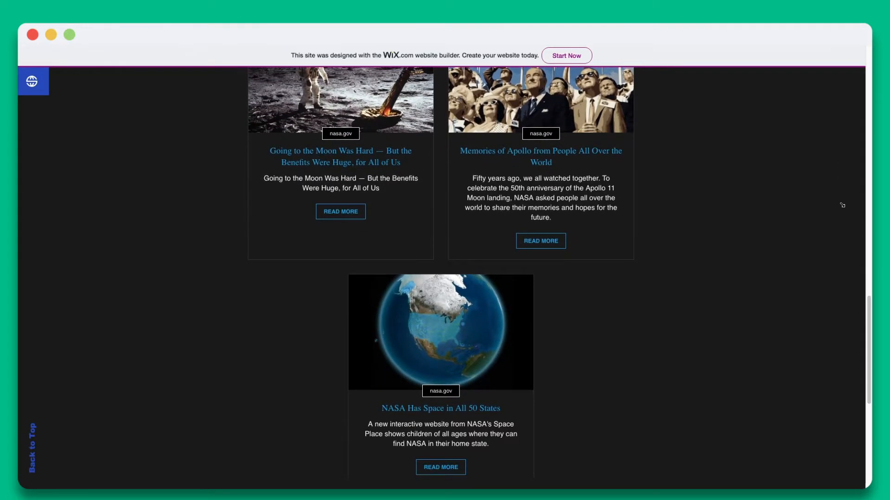
{"action": "left_click", "coordinate": [828, 61]}
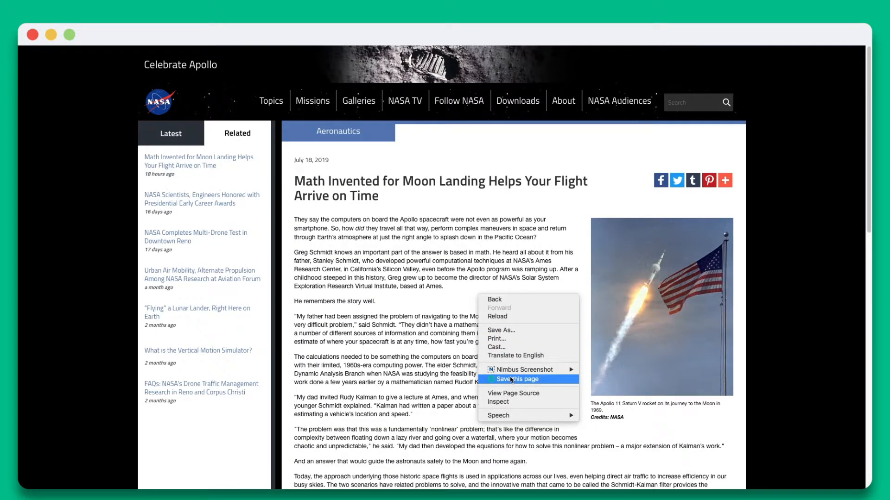
{"action": "mouse_move", "coordinate": [550, 284]}
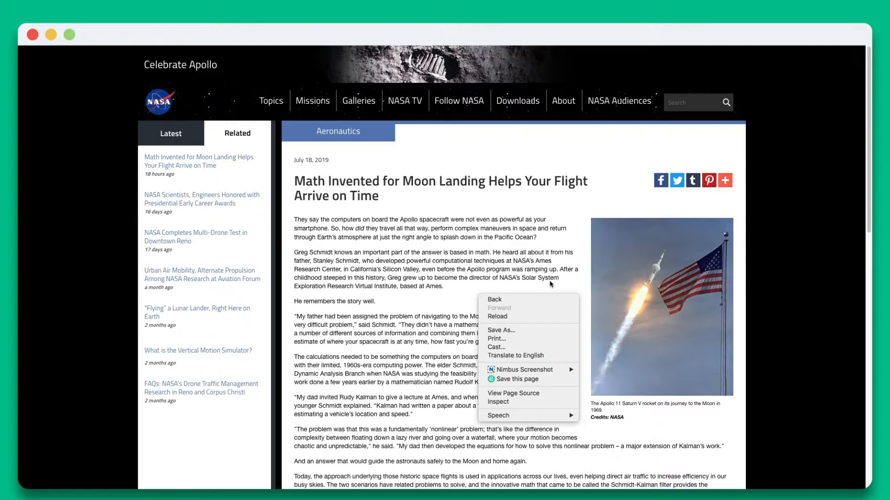
Check the eLink options on the page and rocket image, then launch the eLink extension saver.
{"action": "right_click", "coordinate": [661, 306]}
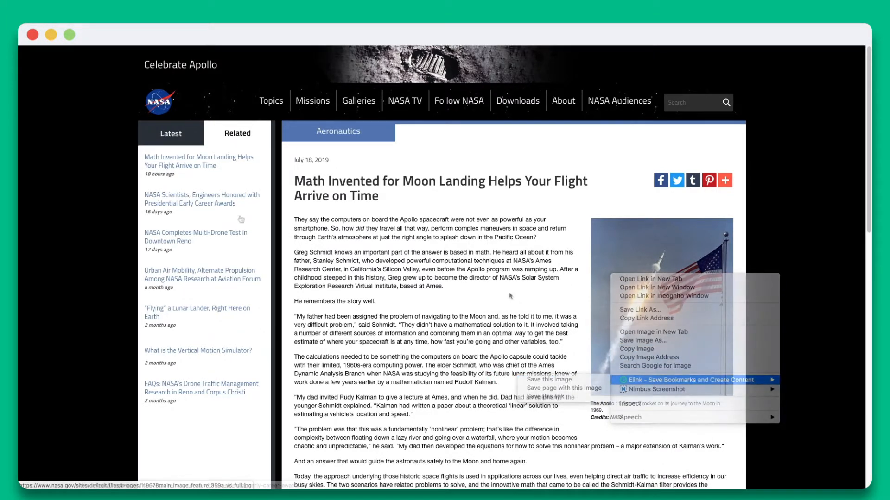
{"action": "right_click", "coordinate": [201, 199]}
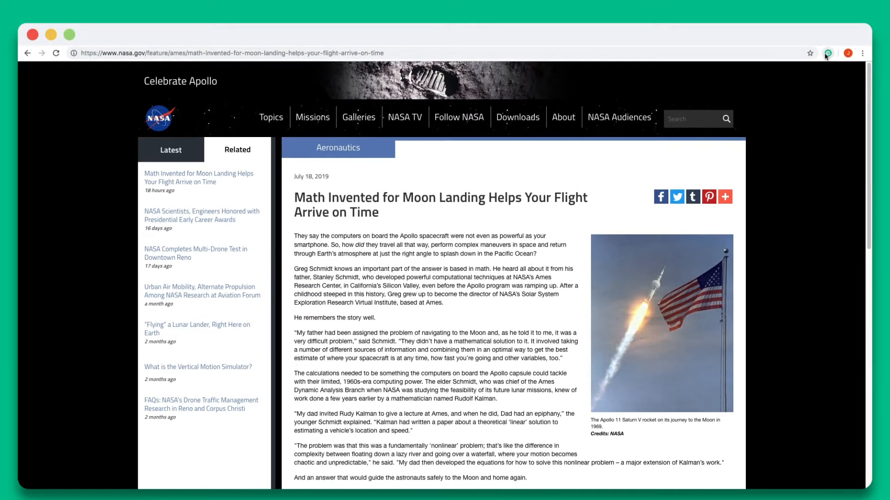
{"action": "left_click", "coordinate": [824, 52]}
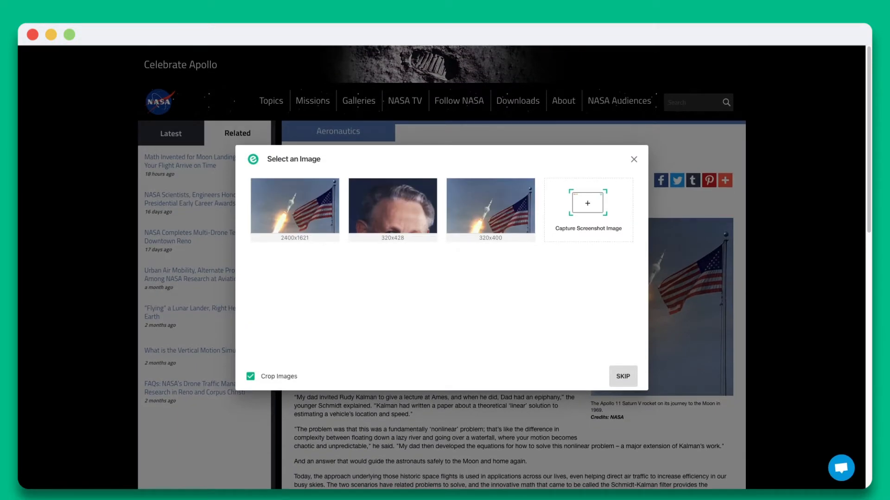
Save the article with the 2400x1621 rocket-and-flag image, checked title and description, then go to Add to Post.
{"action": "left_click", "coordinate": [294, 205]}
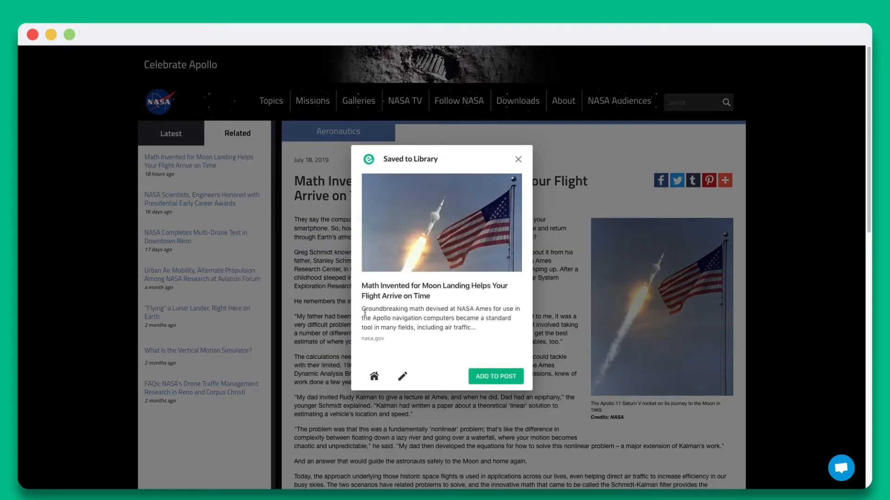
{"action": "left_click", "coordinate": [401, 377]}
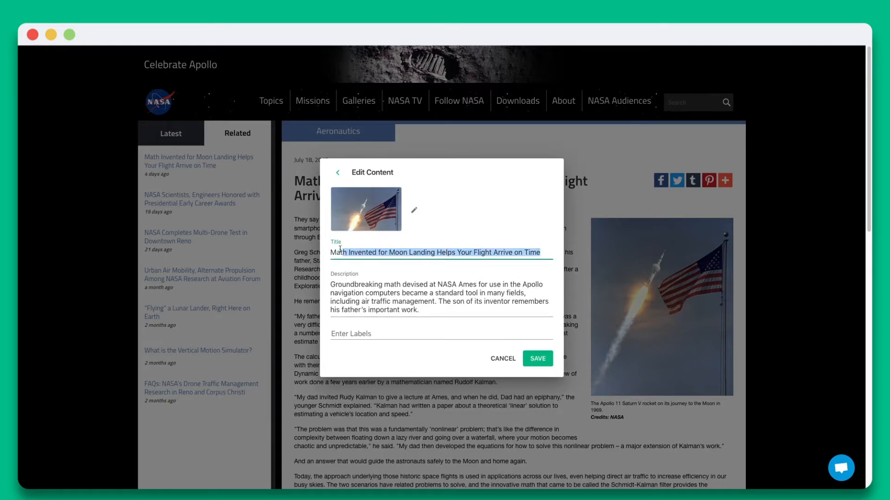
{"action": "triple_click", "coordinate": [436, 298]}
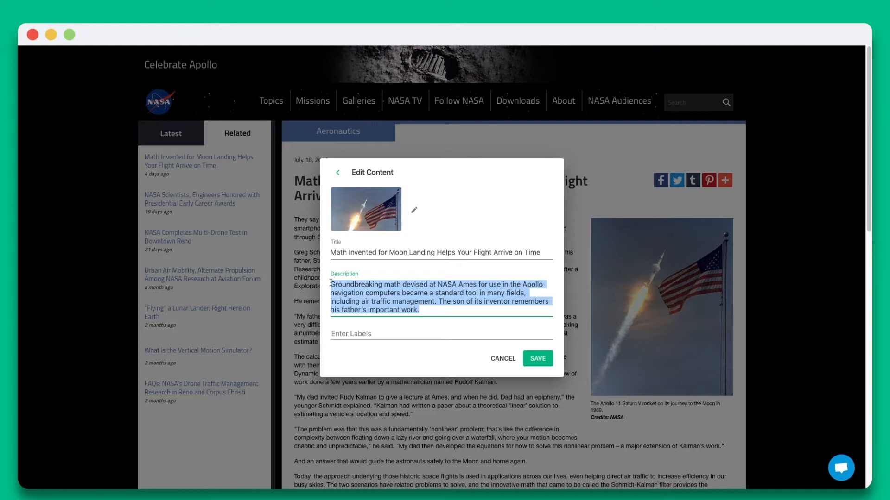
{"action": "left_click", "coordinate": [536, 359]}
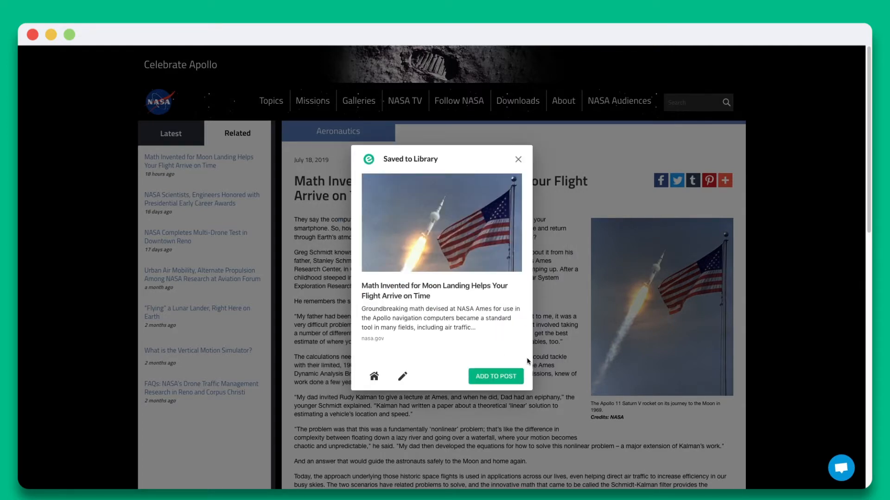
{"action": "left_click", "coordinate": [494, 377]}
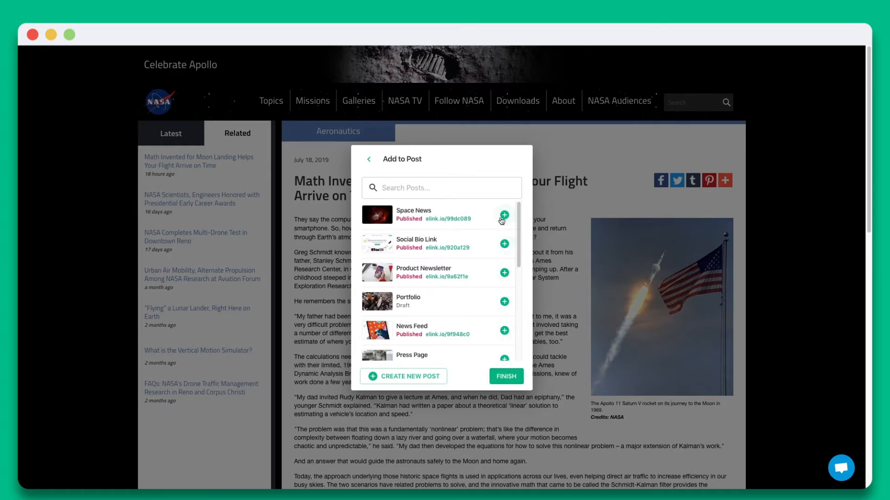
Add the saved article to the Space News post via its + button.
{"action": "left_click", "coordinate": [505, 377]}
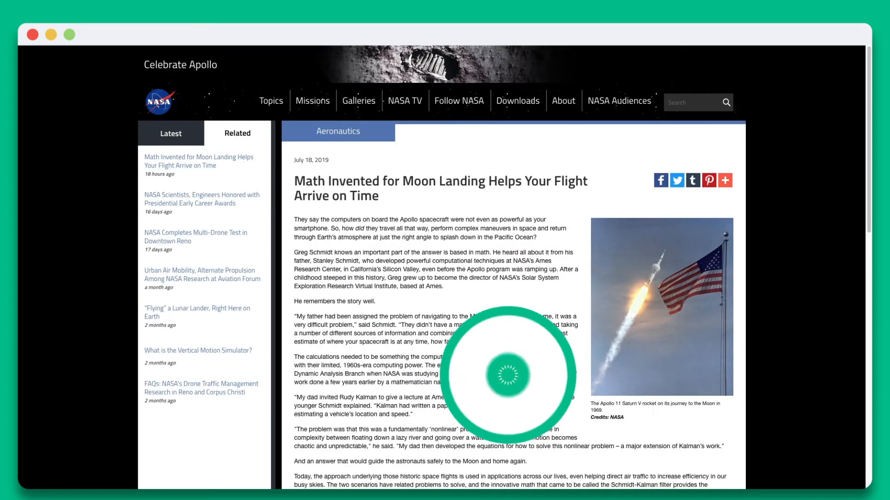